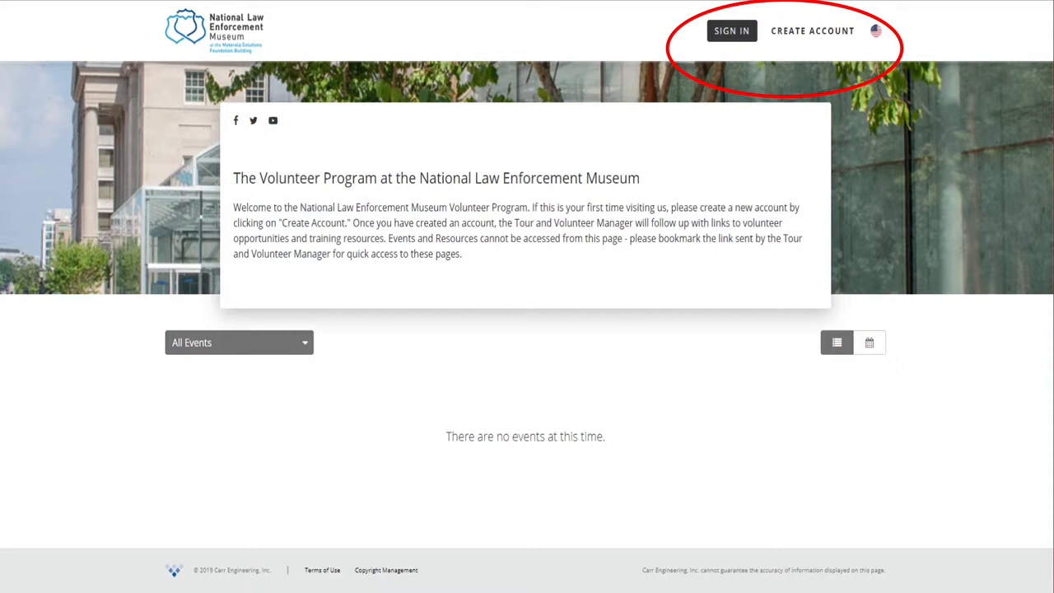
# Show the Admin 2.0 Dashboard beside the classic People > User Groups list.
pyautogui.click(731, 31)
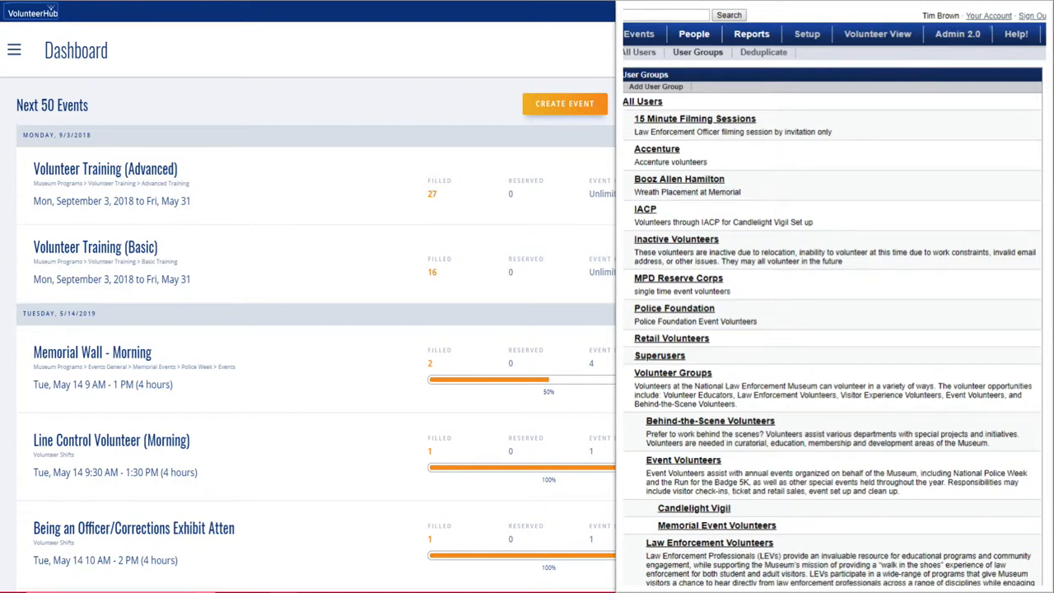
pyautogui.click(14, 49)
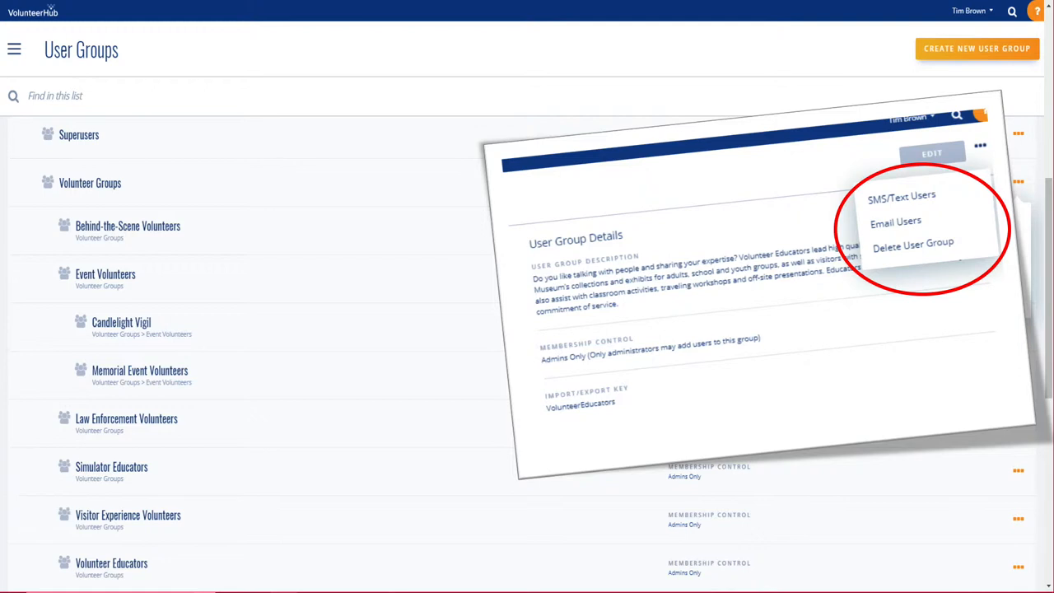
# Open the empty Create New User Group form.
pyautogui.click(976, 49)
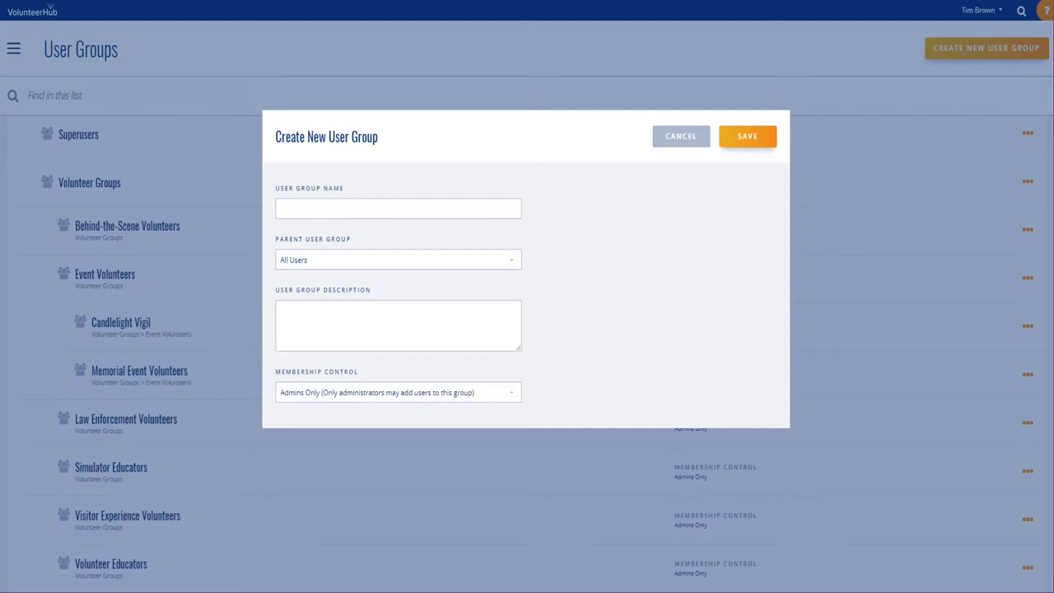
# Cancel the new user group and open the dashboard's admin menu, pointing at Events.
pyautogui.click(398, 259)
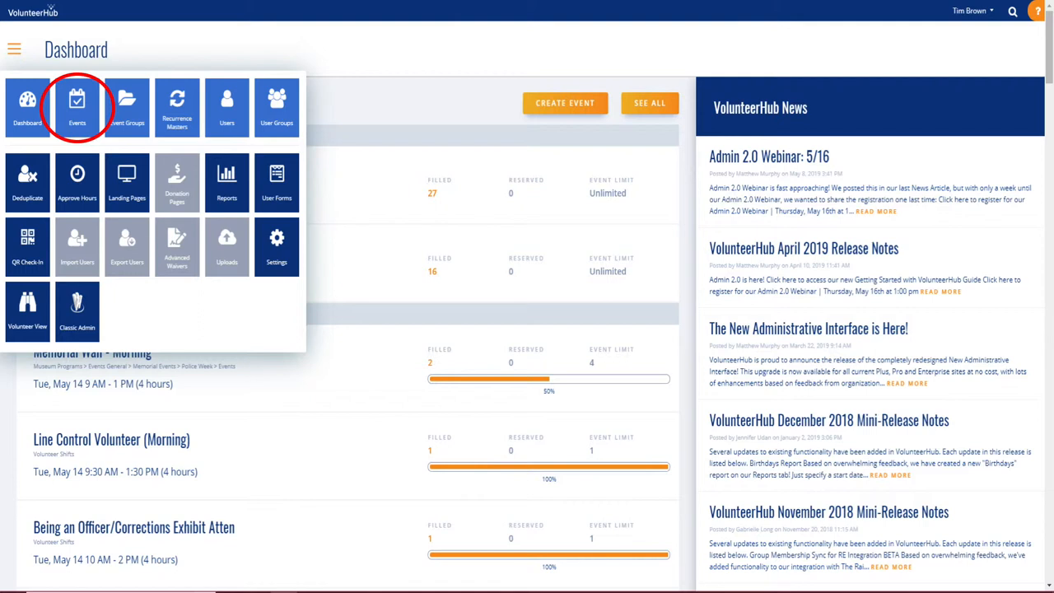
# Open the Exhibit Attendant (Afternoon) master event from the Events list.
pyautogui.click(564, 103)
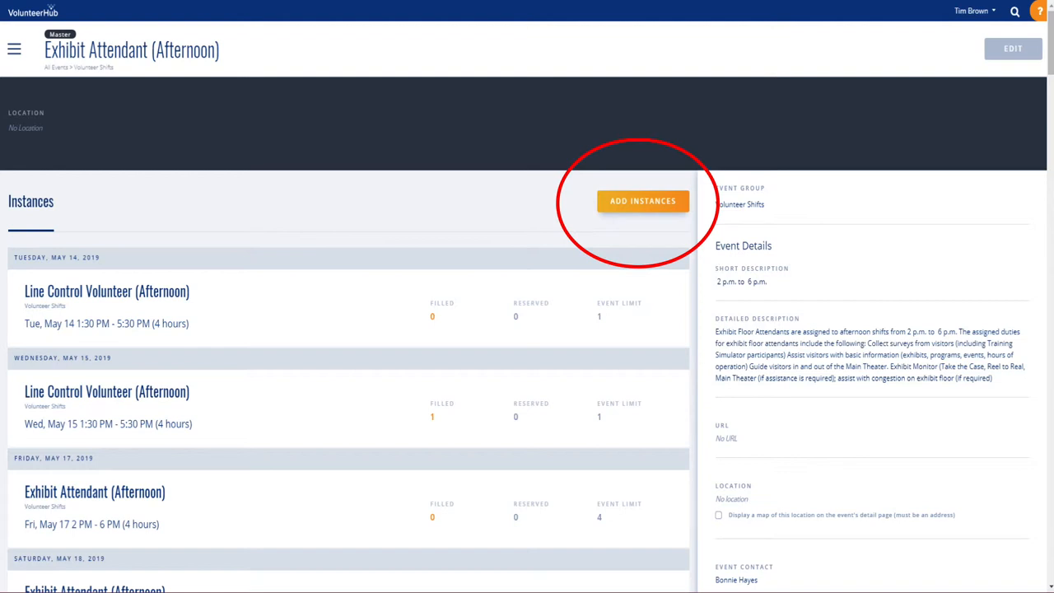
# Open Add Instances for the event and set Repeats to Weekly.
pyautogui.click(643, 200)
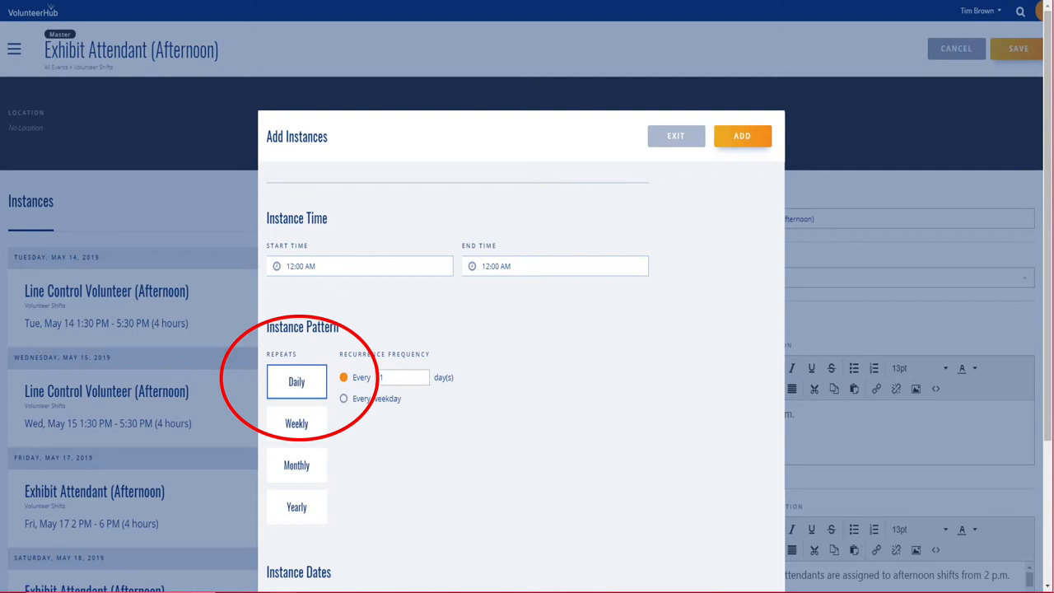
pyautogui.click(297, 423)
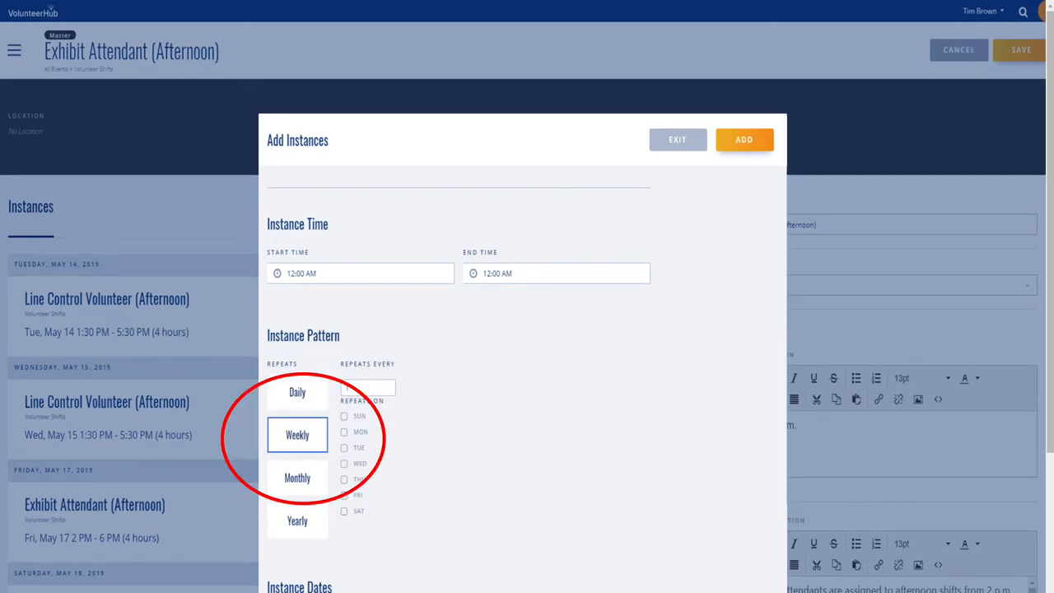
pyautogui.click(299, 515)
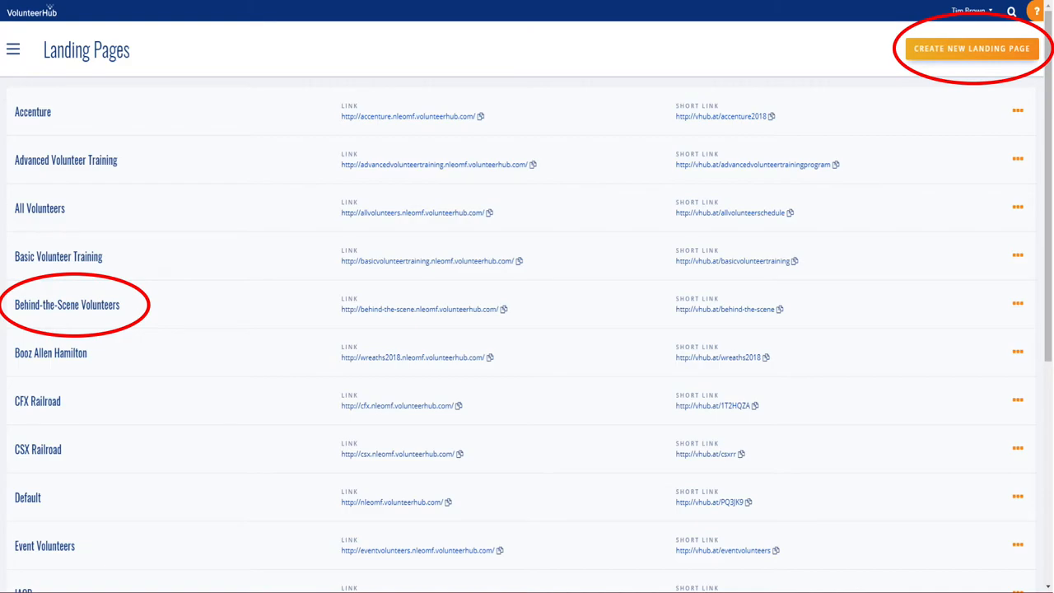
# Preview the public Advanced Volunteer Training landing page from Landing Pages.
pyautogui.click(970, 48)
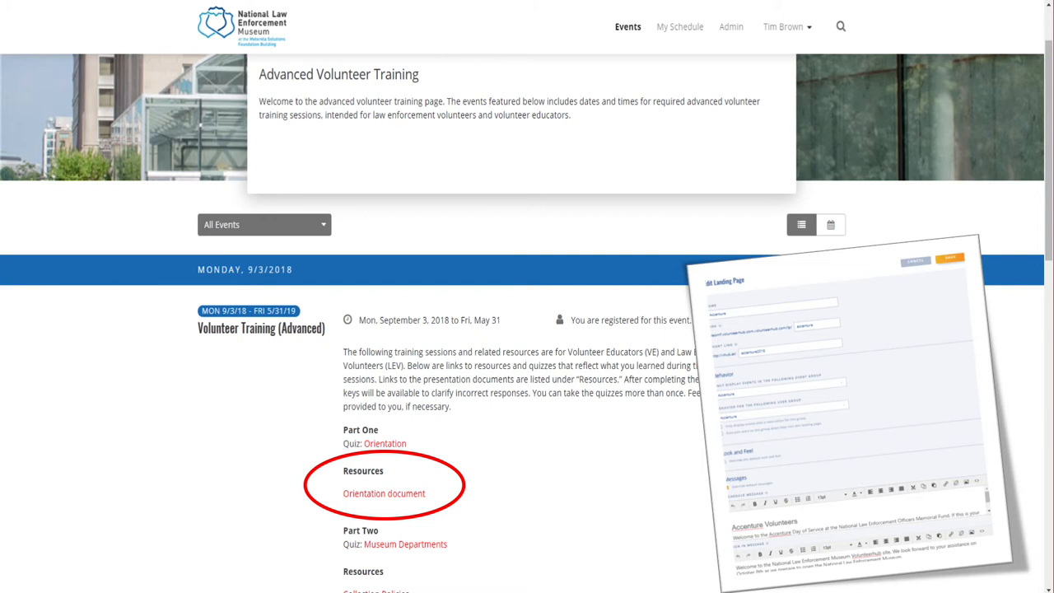
# Filter the All Events dropdown to volunteer shift events.
pyautogui.click(263, 224)
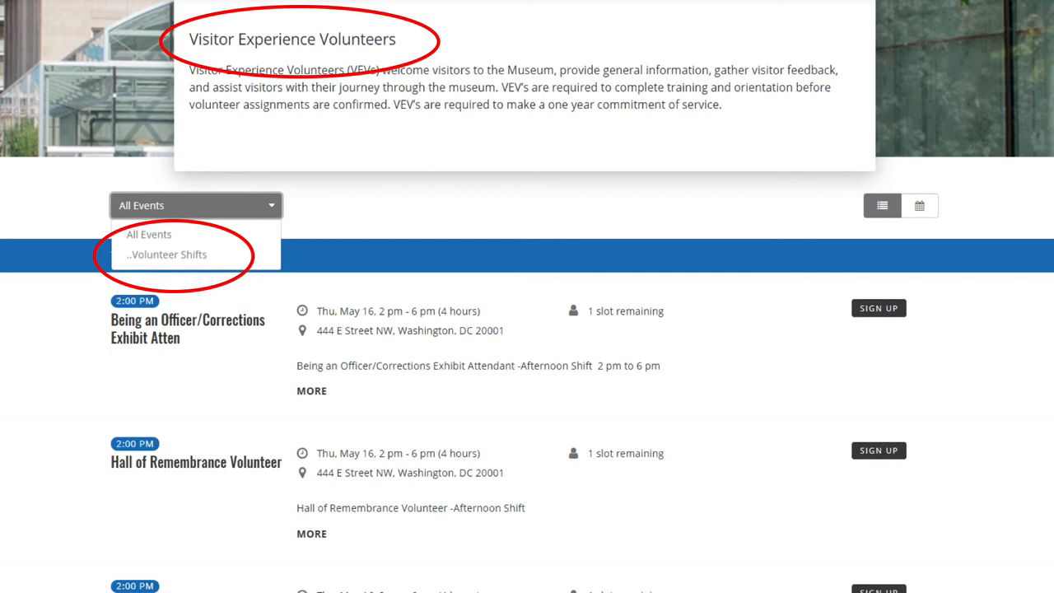
pyautogui.click(168, 254)
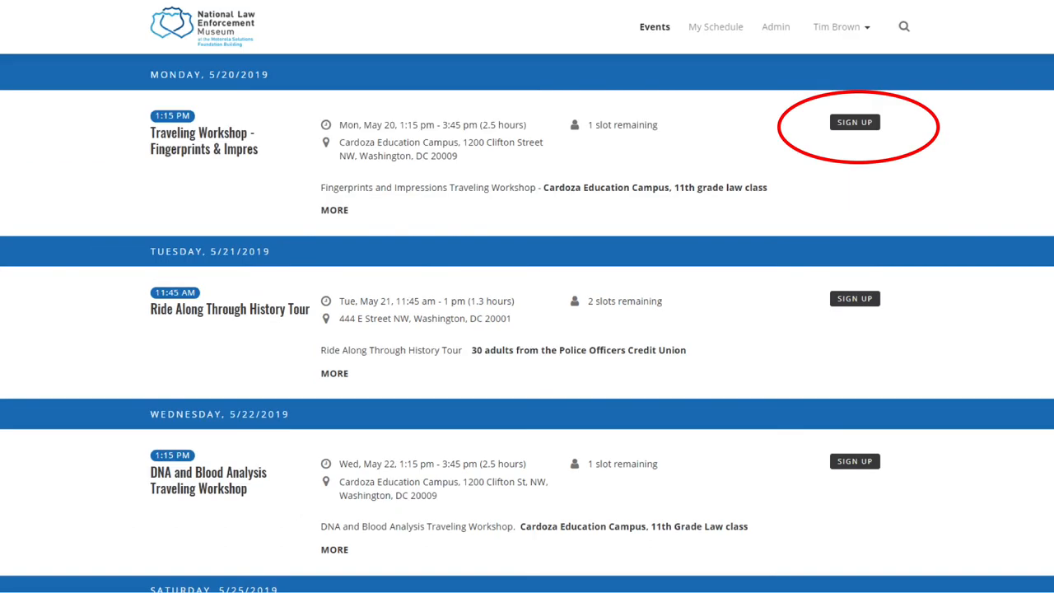
# Sign up for Traveling Workshop - Fingerprints on 5/20/2019.
pyautogui.click(854, 122)
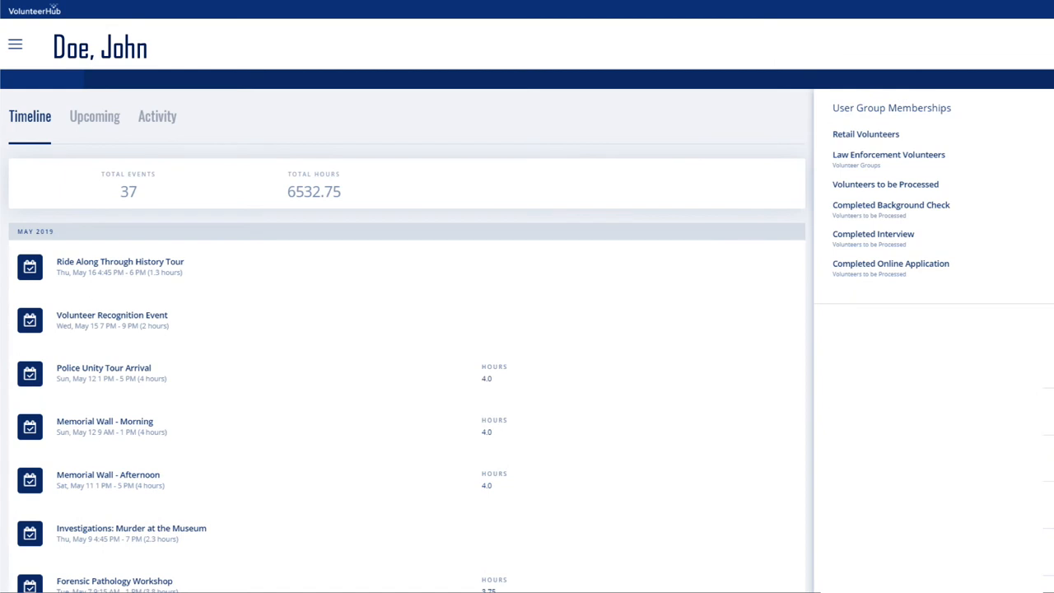
# Filter admin Events to Museum Programs from 05/17/2019 and expand the filter panel.
pyautogui.write('memorial')
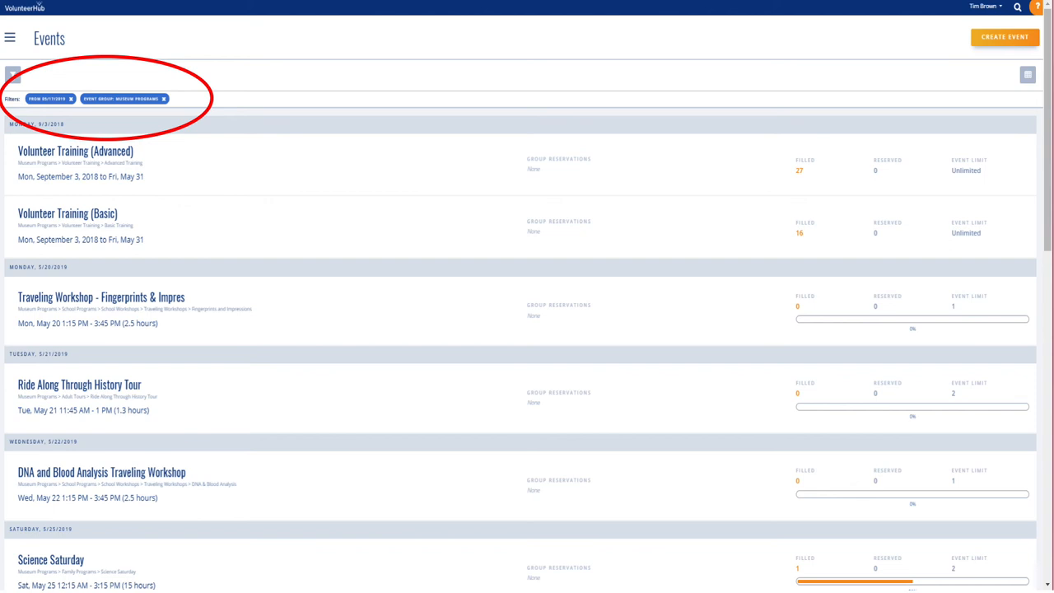
pyautogui.click(13, 76)
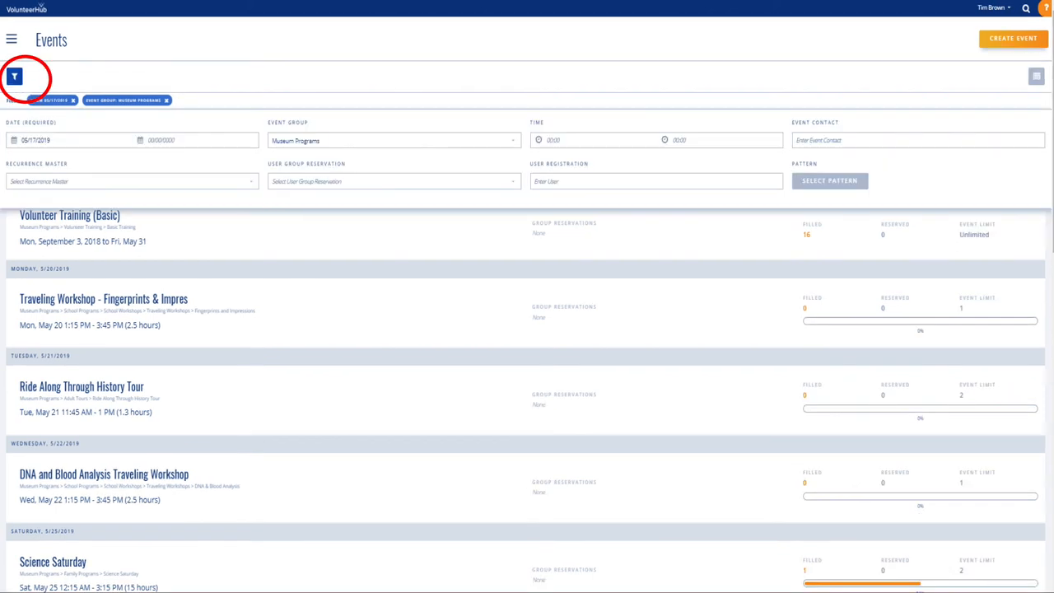